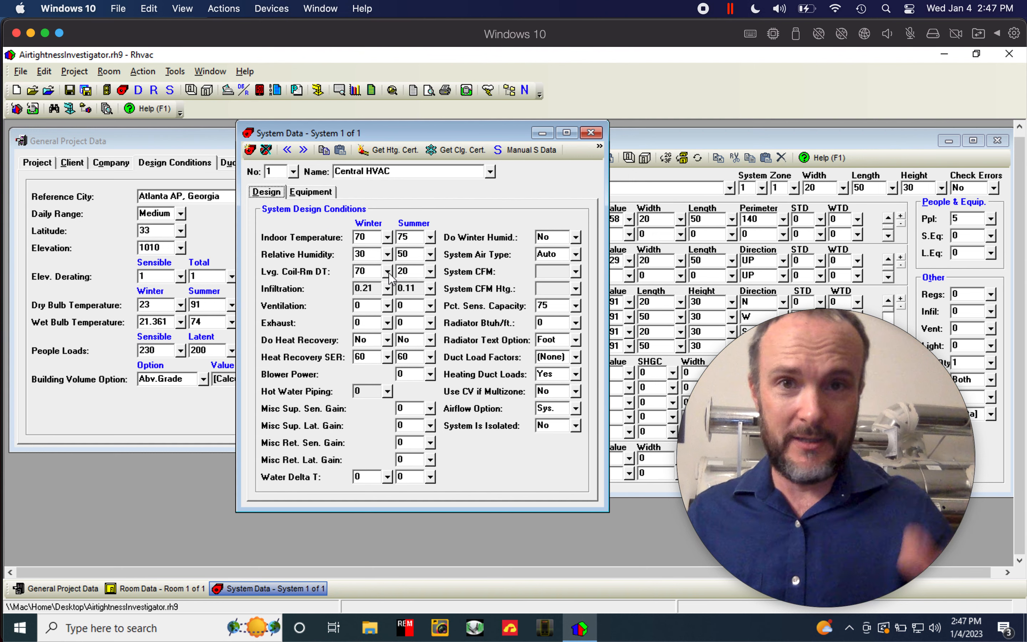
mouse_move(271, 296)
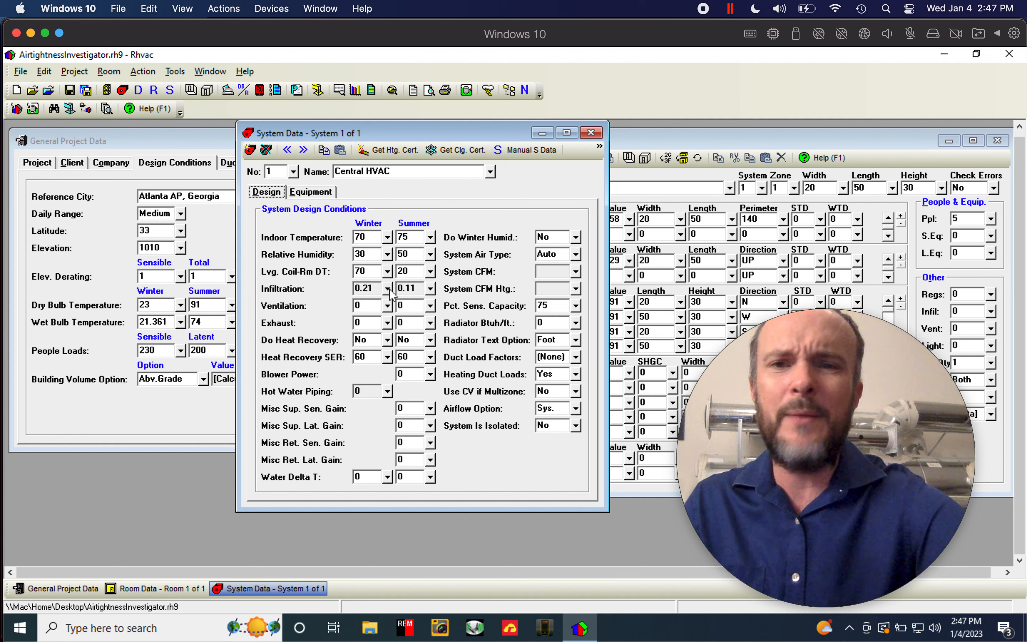
Switch System 1's winter infiltration to the Blower Door Method, giving 34 CFM at 0.07 AC/hr
click(364, 288)
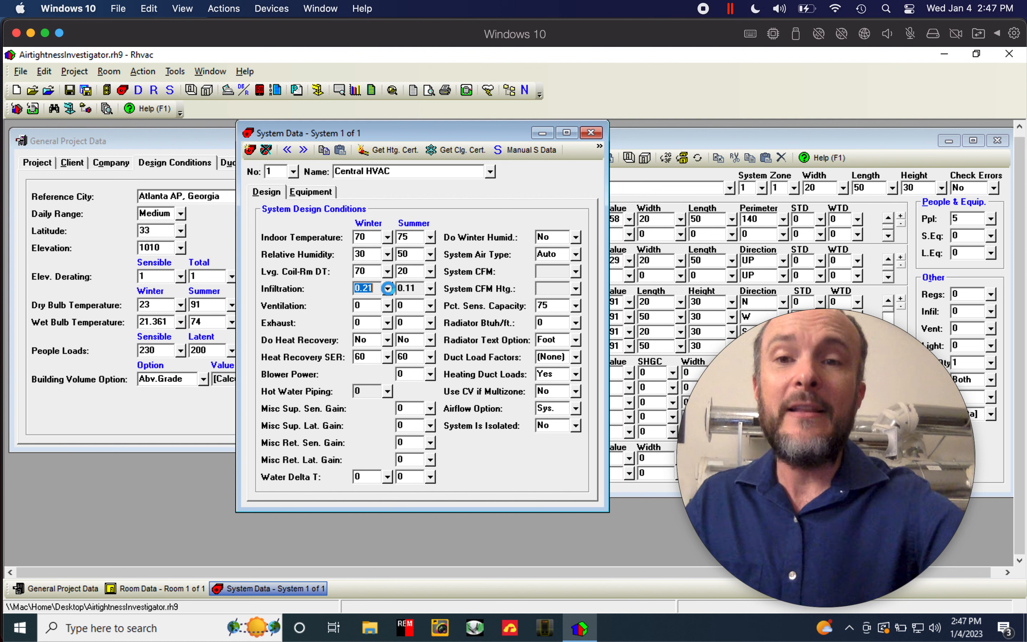
click(388, 288)
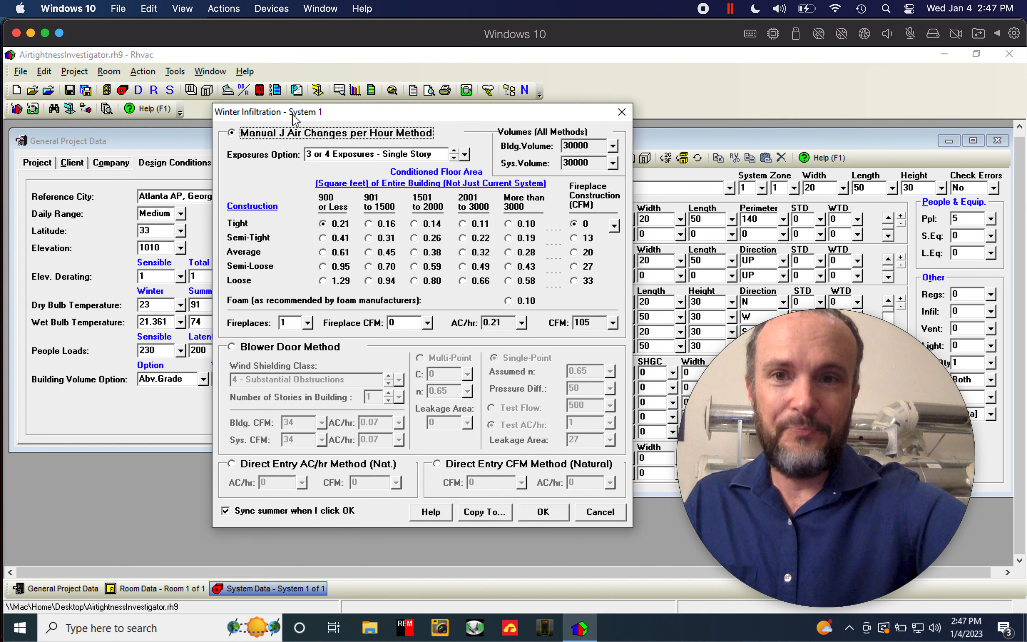
mouse_move(319, 120)
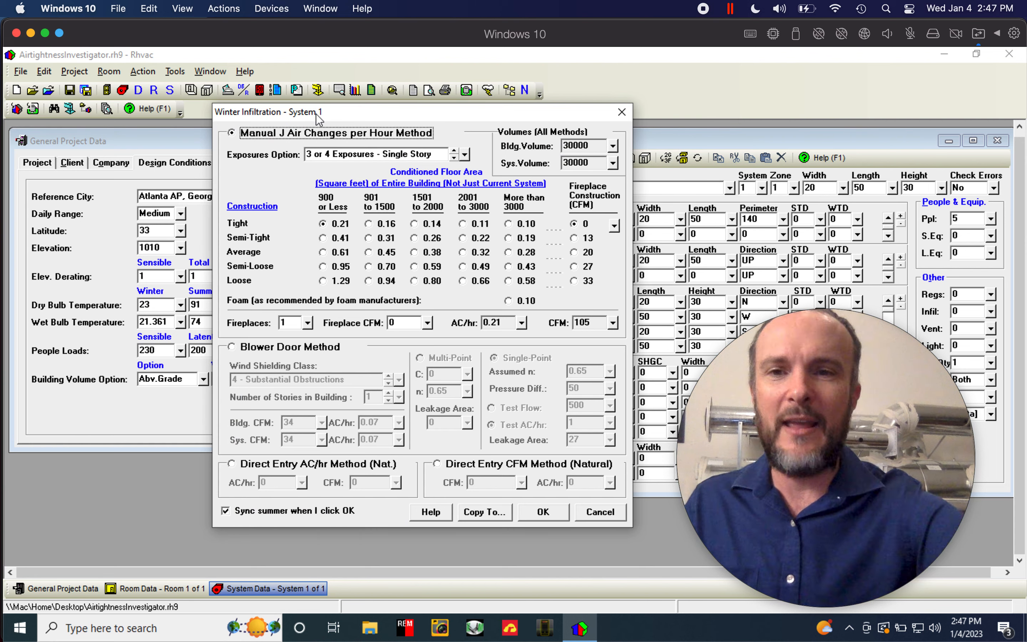
mouse_move(271, 140)
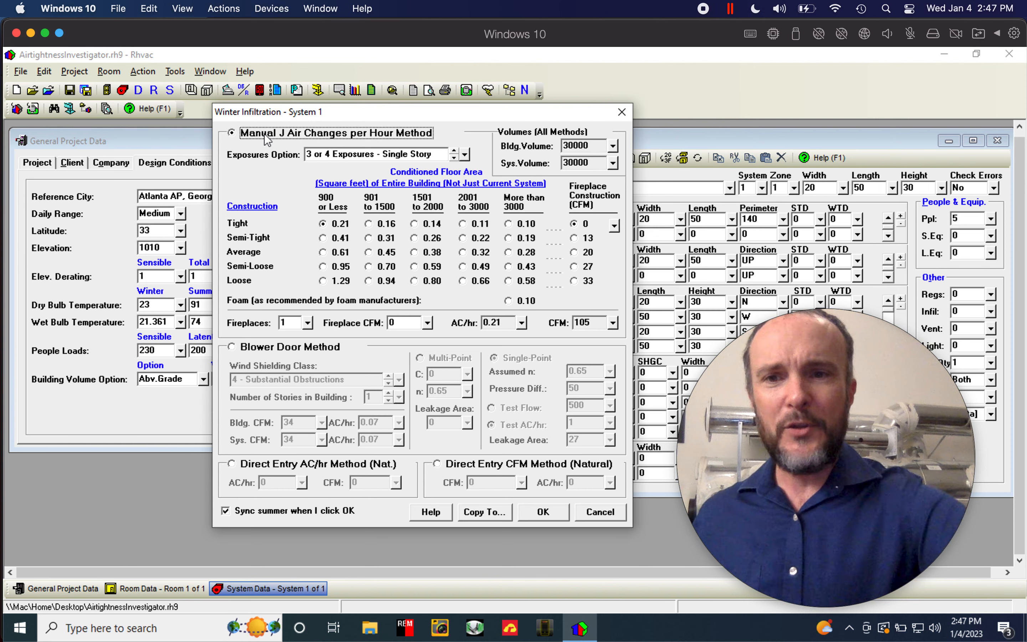
click(231, 346)
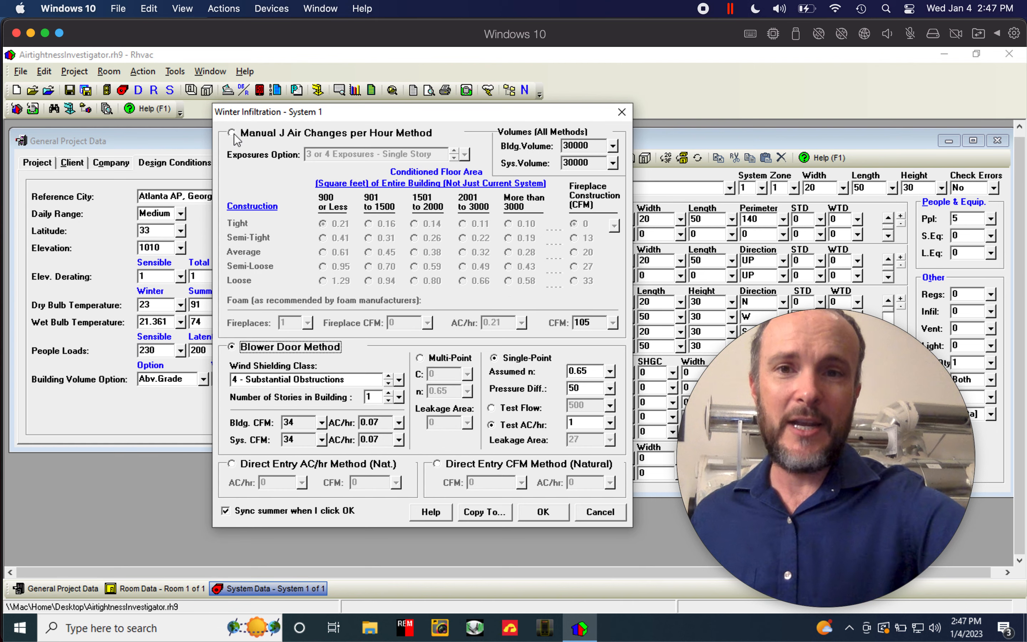
Return winter infiltration to the Manual J Air Changes per Hour Method (Tight, 0.21 AC/hr)
click(231, 133)
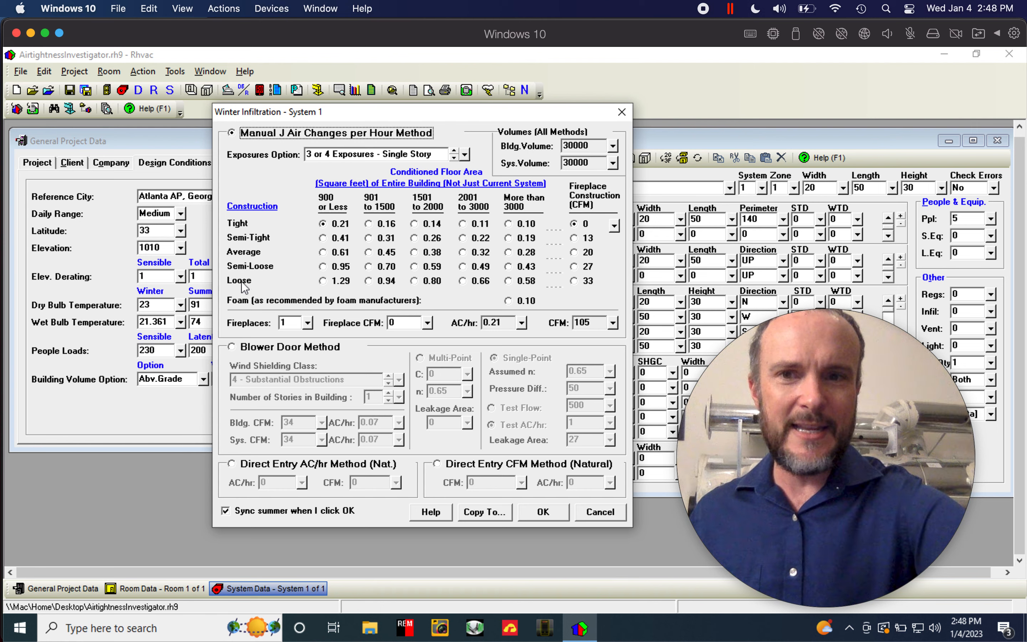
mouse_move(292, 246)
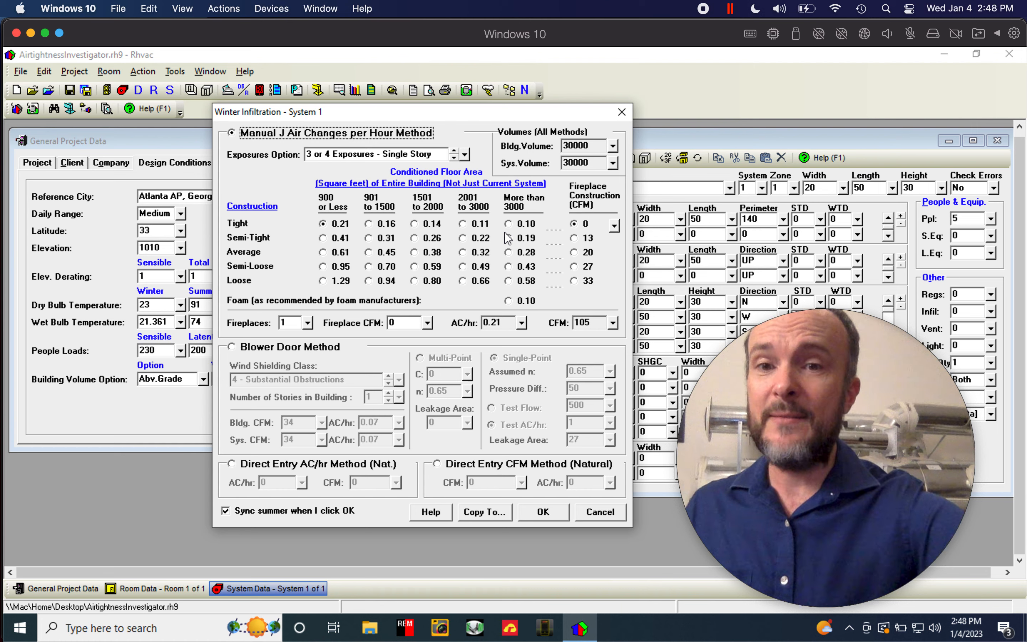
mouse_move(234, 355)
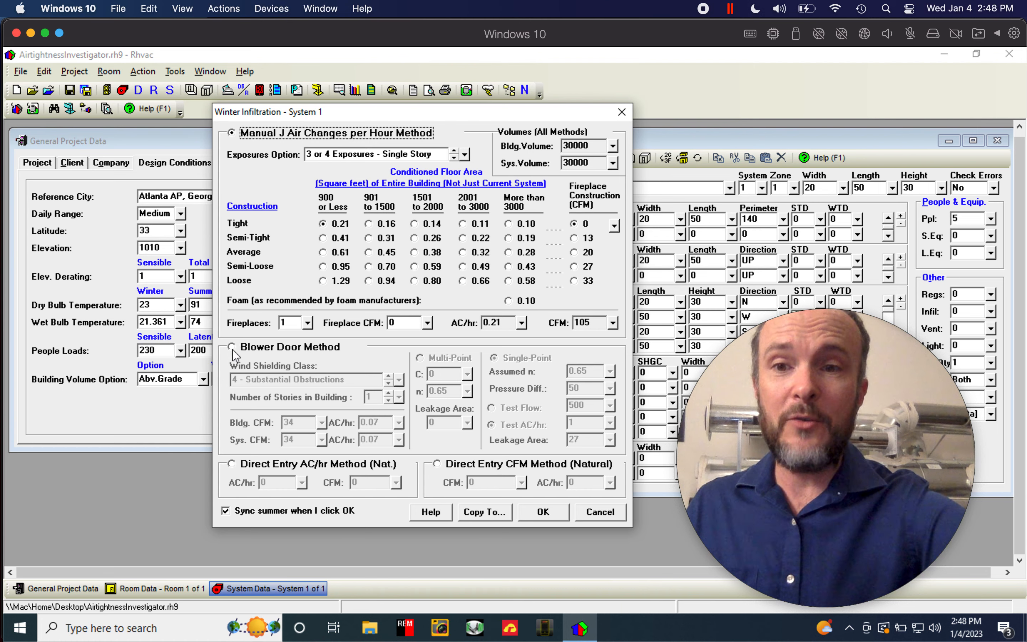
click(232, 347)
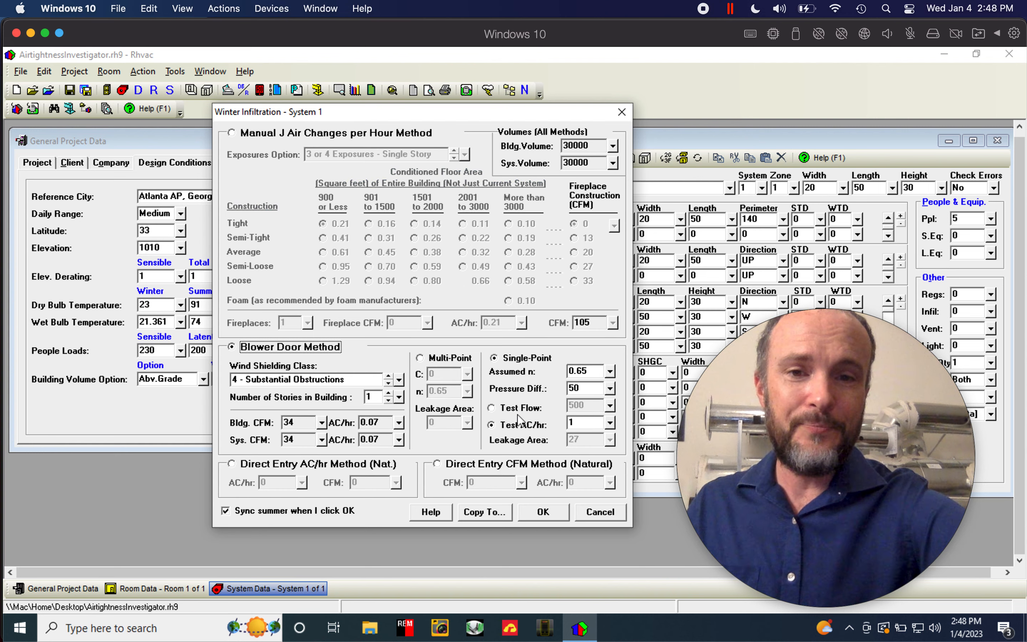
click(494, 406)
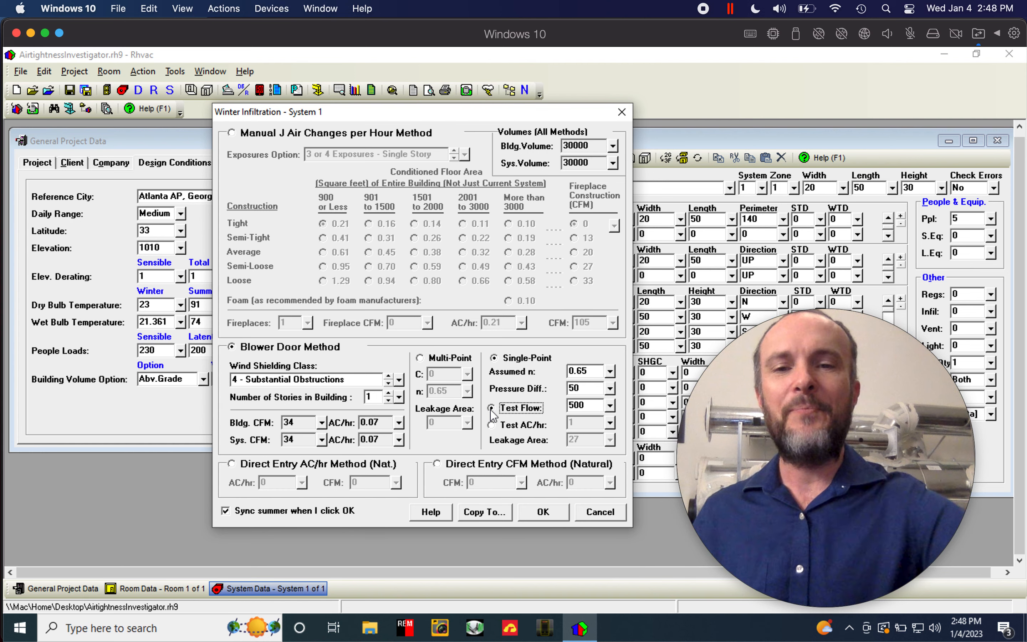
click(494, 425)
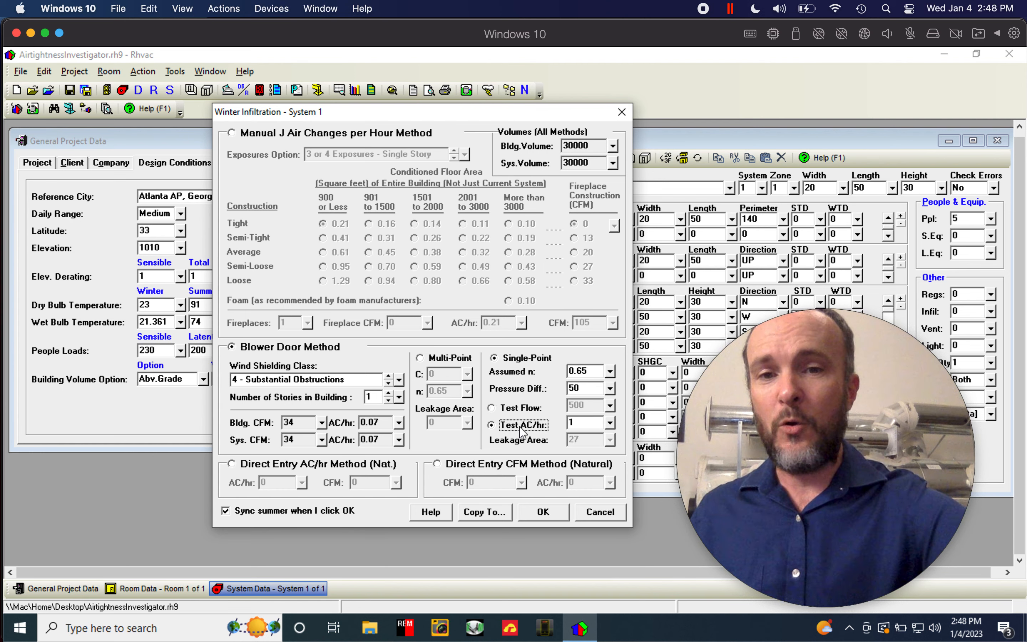
mouse_move(548, 433)
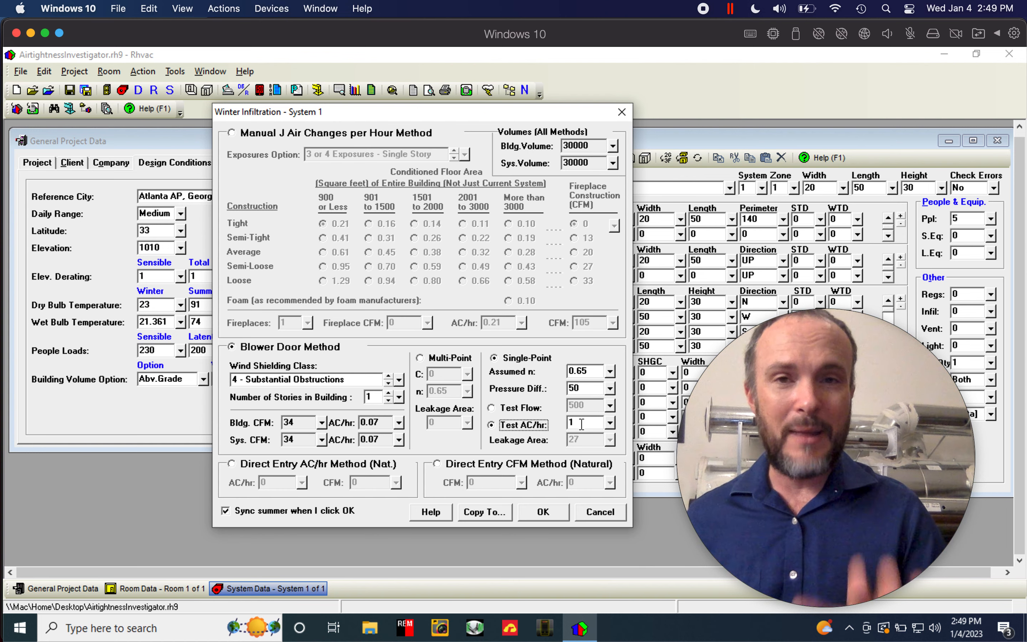
mouse_move(548, 397)
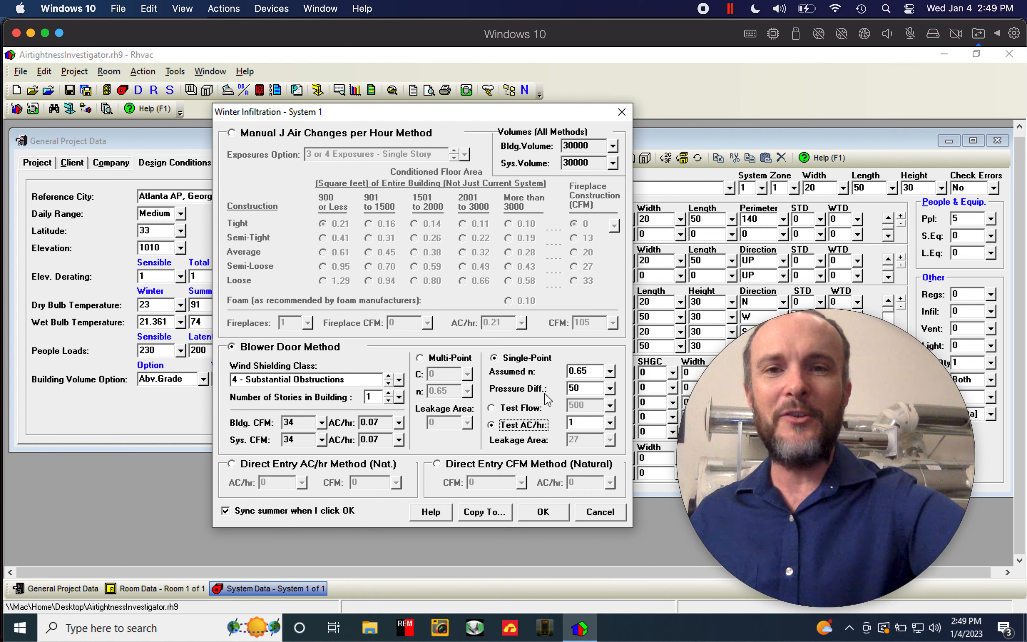
click(231, 132)
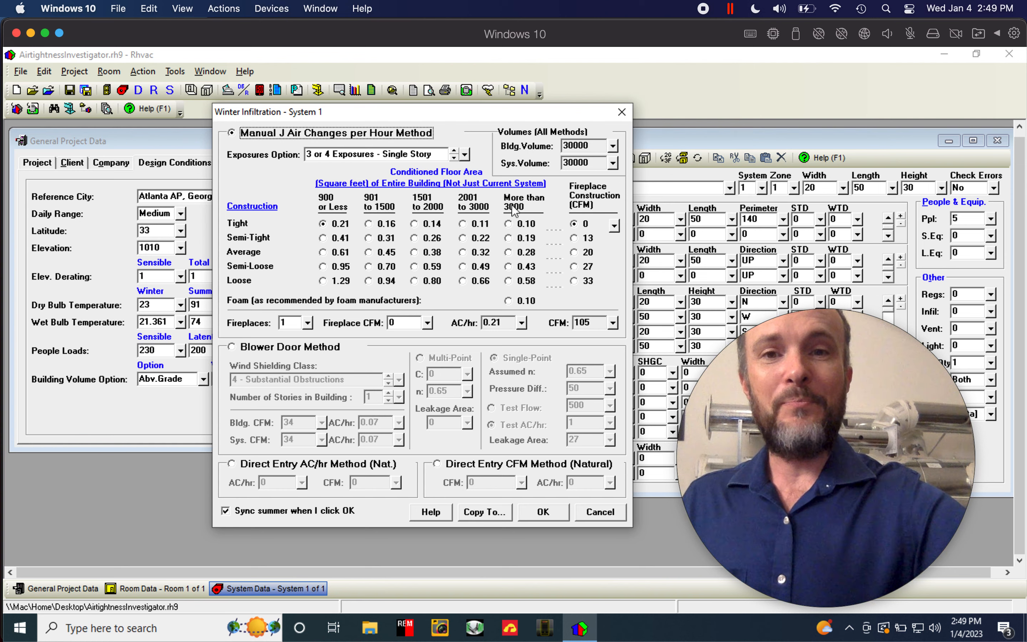
Try the Tight 0.10 rate for over 3000 sq ft, revert to Tight 0.21, then choose Blower Door Method
click(510, 223)
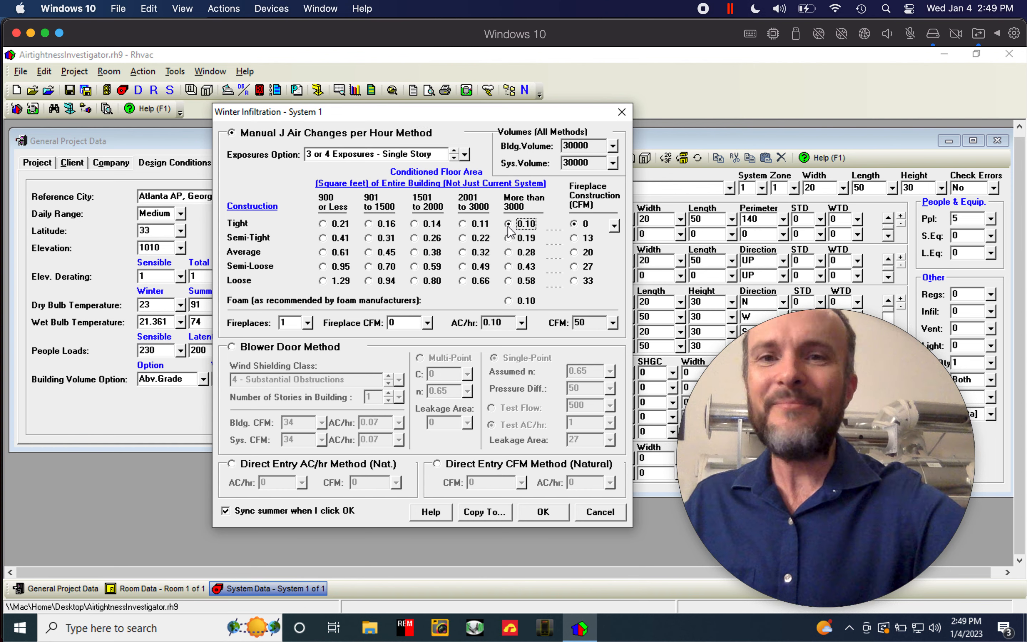
click(322, 223)
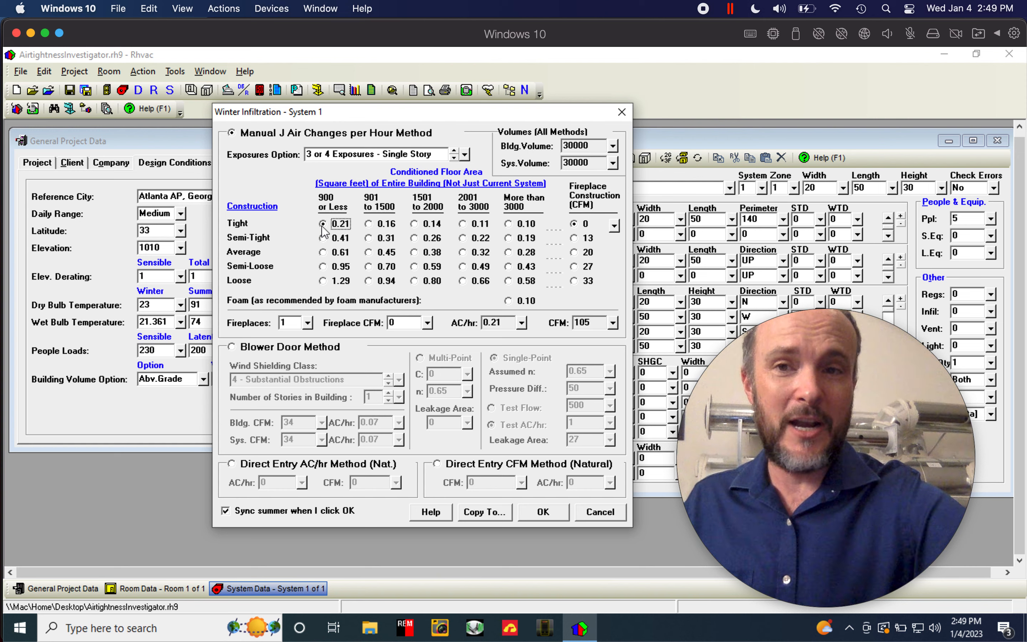
click(231, 346)
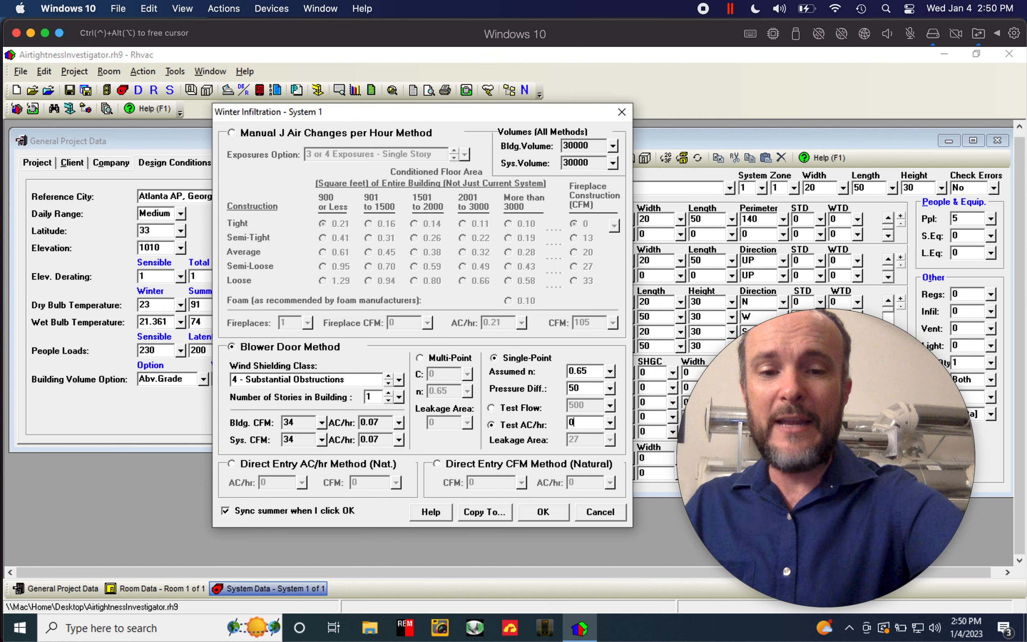
Set the single-point blower door Test AC/hr to 0.5, giving 17 CFM infiltration
text(0.5)
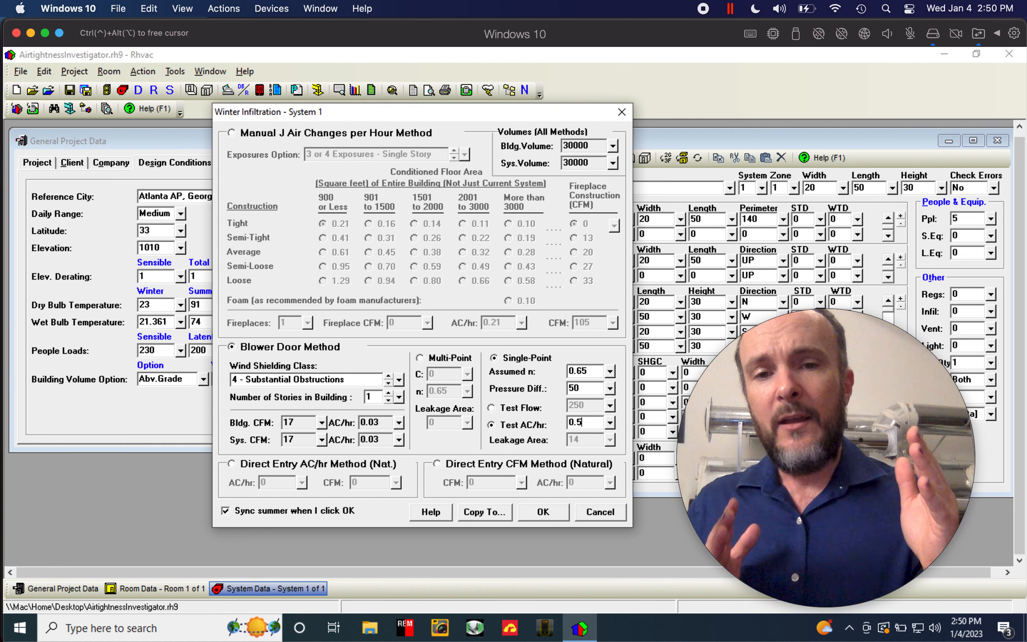
mouse_move(390, 172)
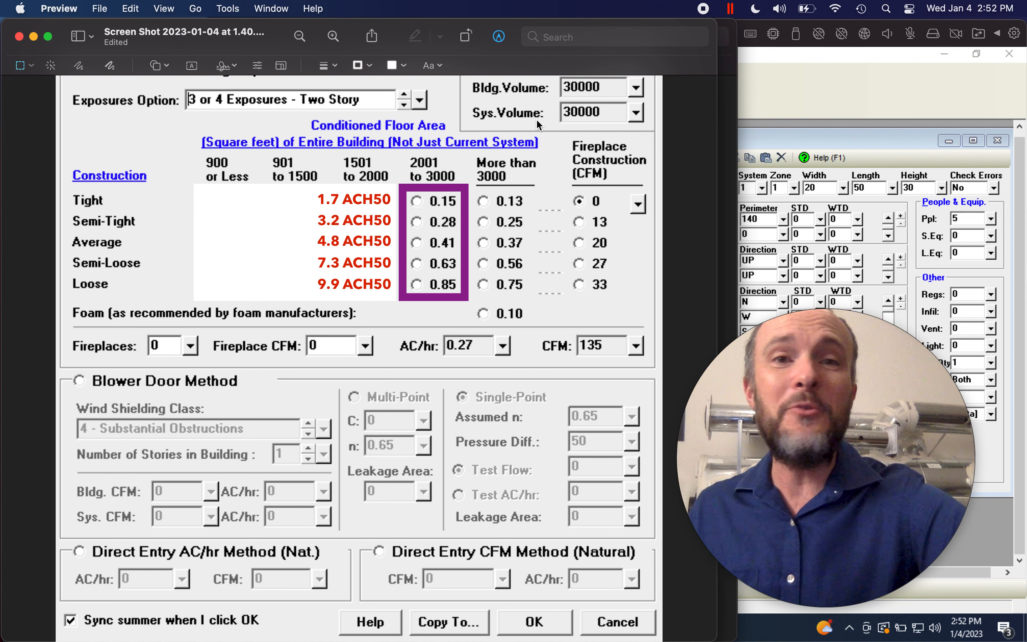
mouse_move(729, 124)
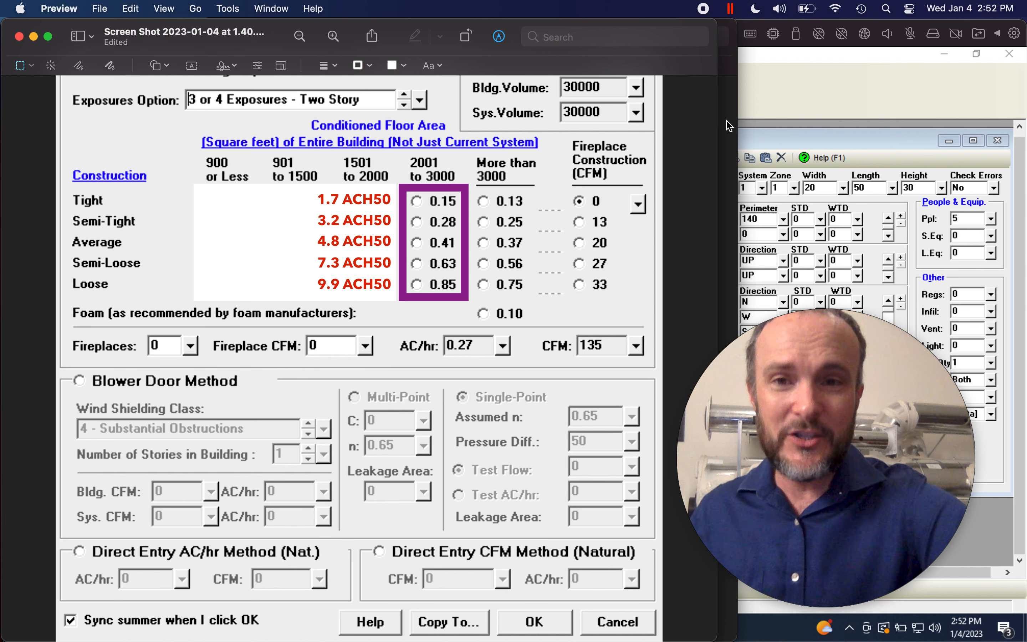
click(230, 213)
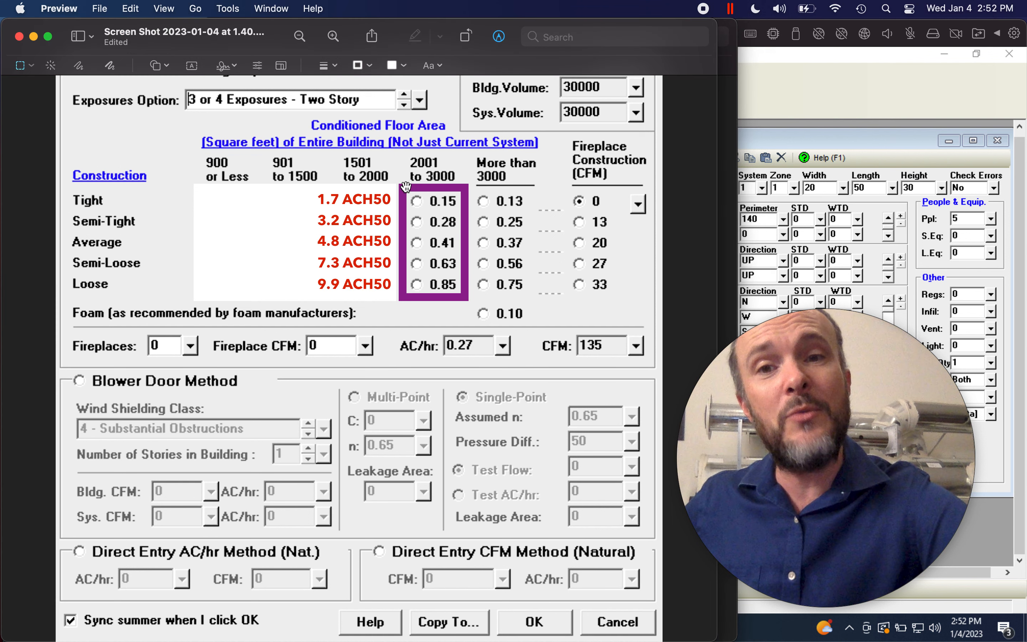
mouse_move(488, 184)
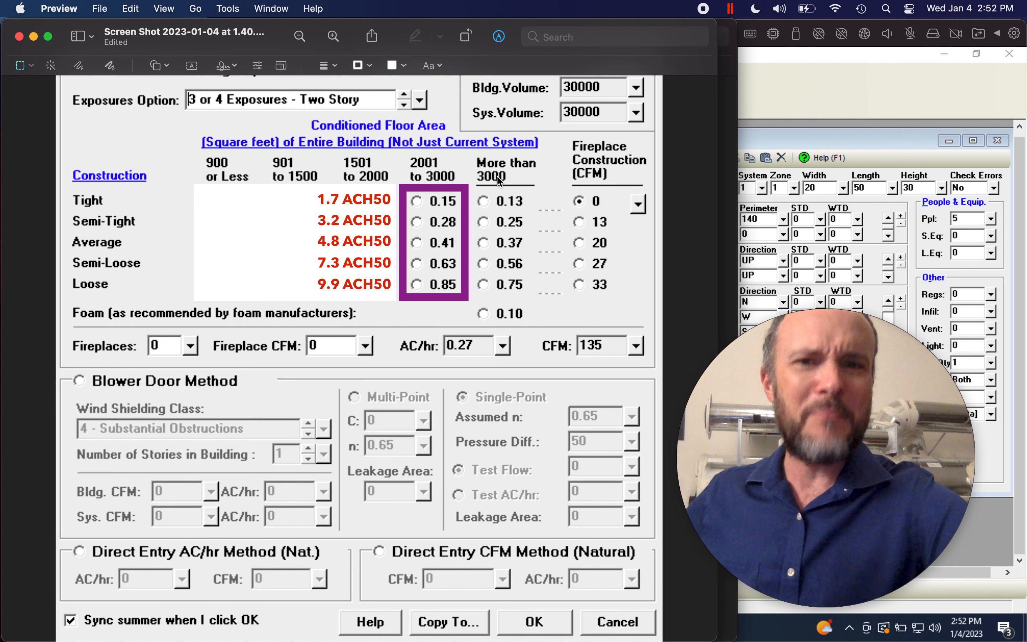
mouse_move(470, 293)
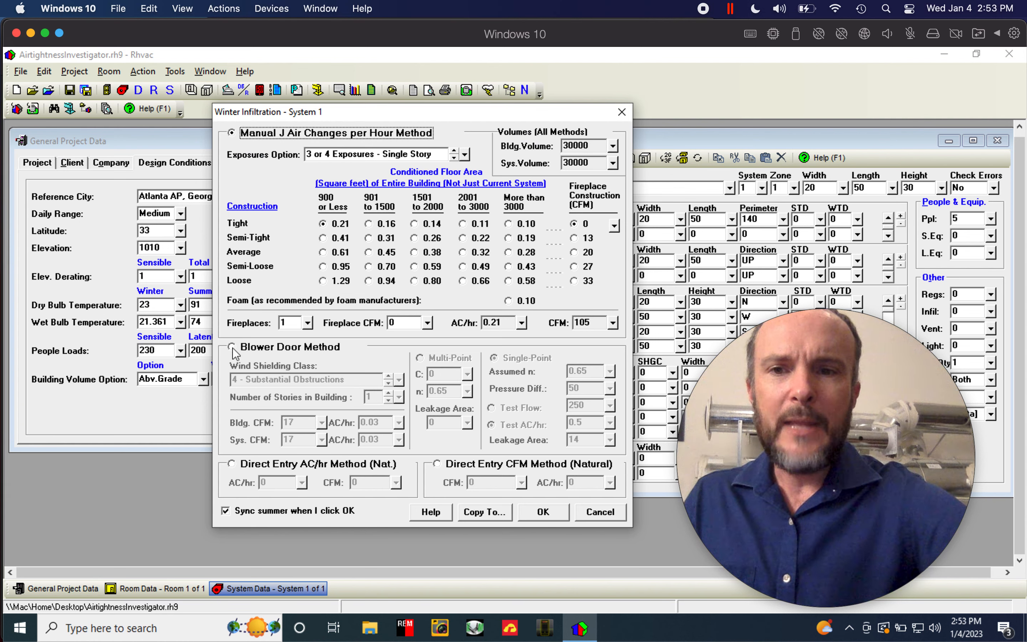
Select the Blower Door Method and accept, so System 1 shows 17 winter / 9 summer infiltration
click(232, 347)
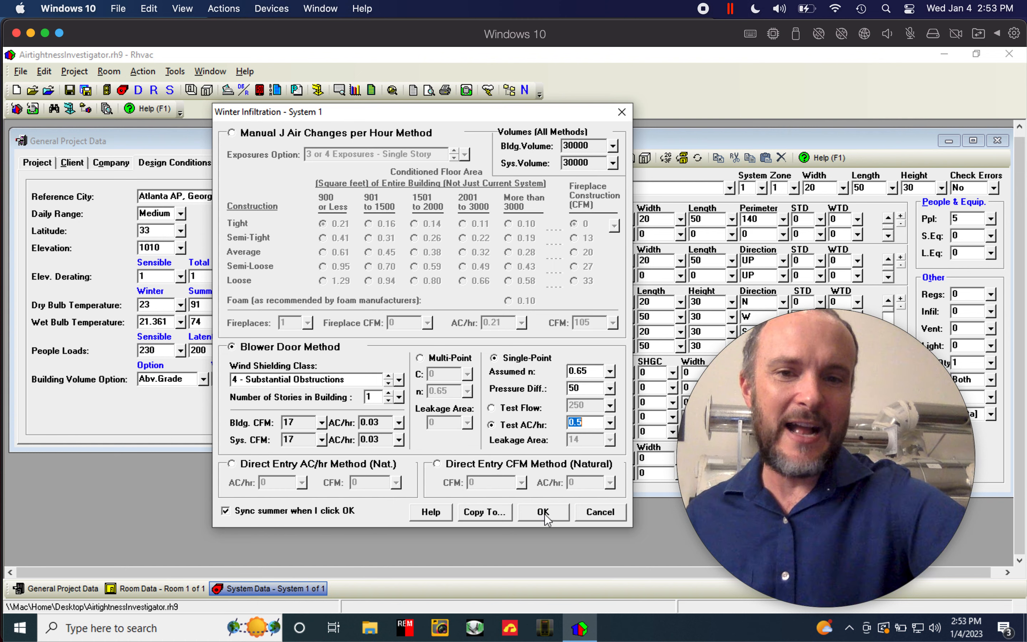
click(543, 512)
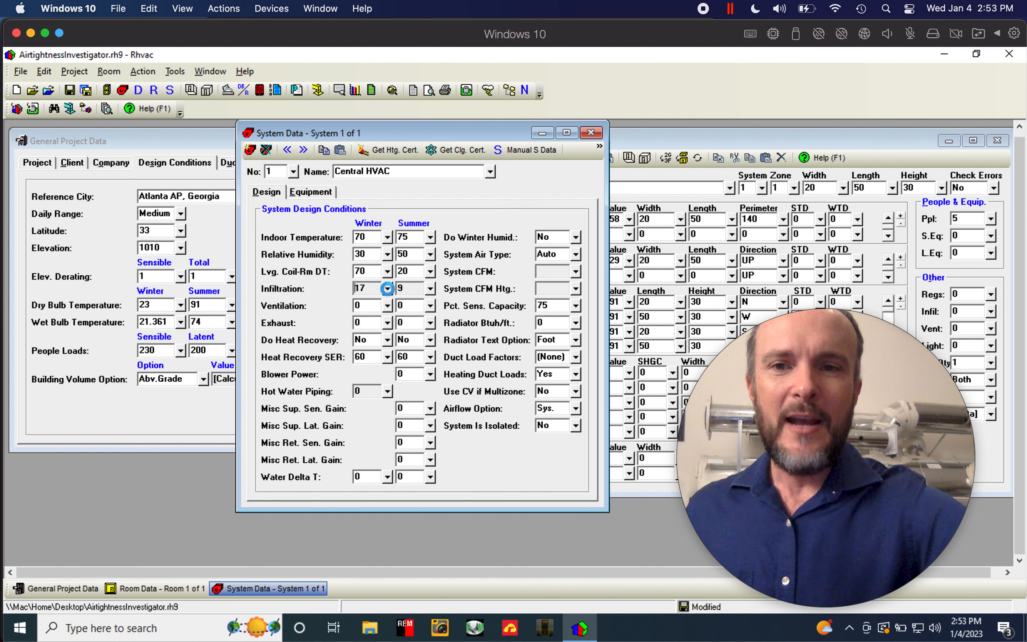
Set Number of Stories to 2 in the blower door settings, raising infiltration to 22 CFM at 0.04 AC/hr
click(387, 288)
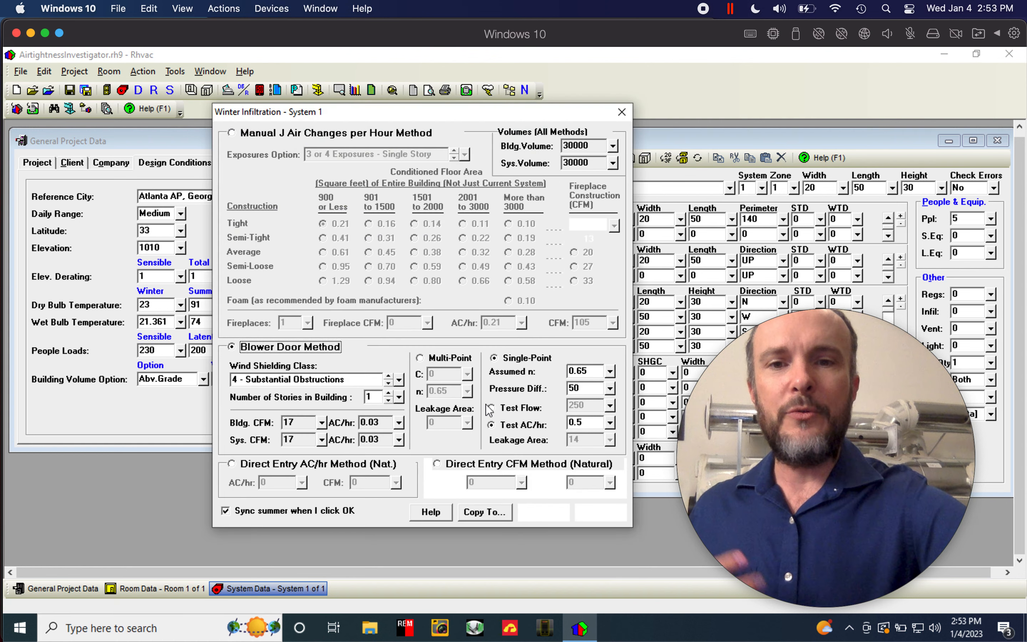
click(497, 425)
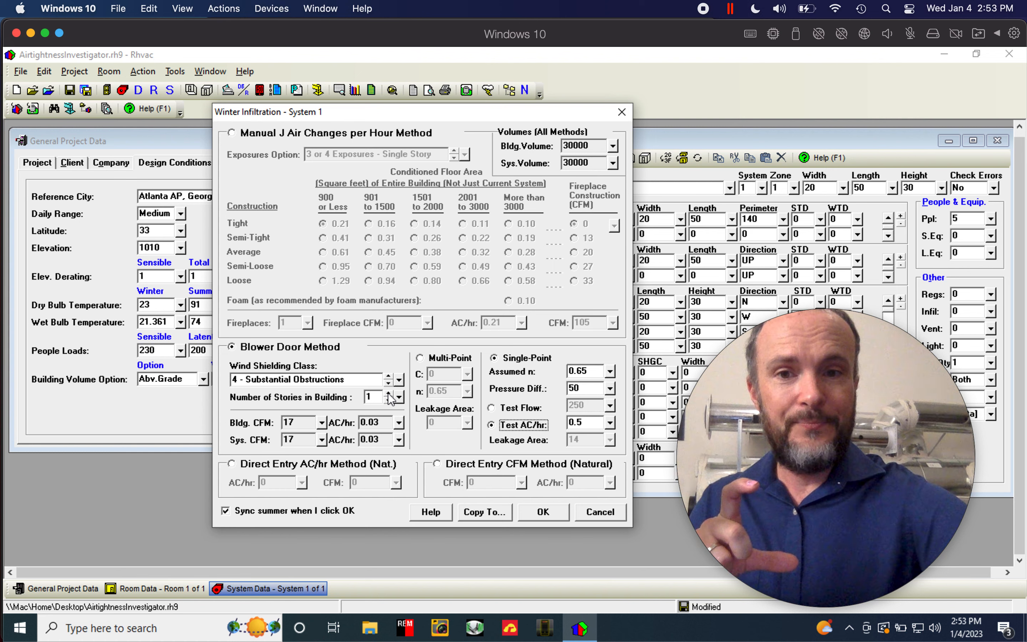
text(3)
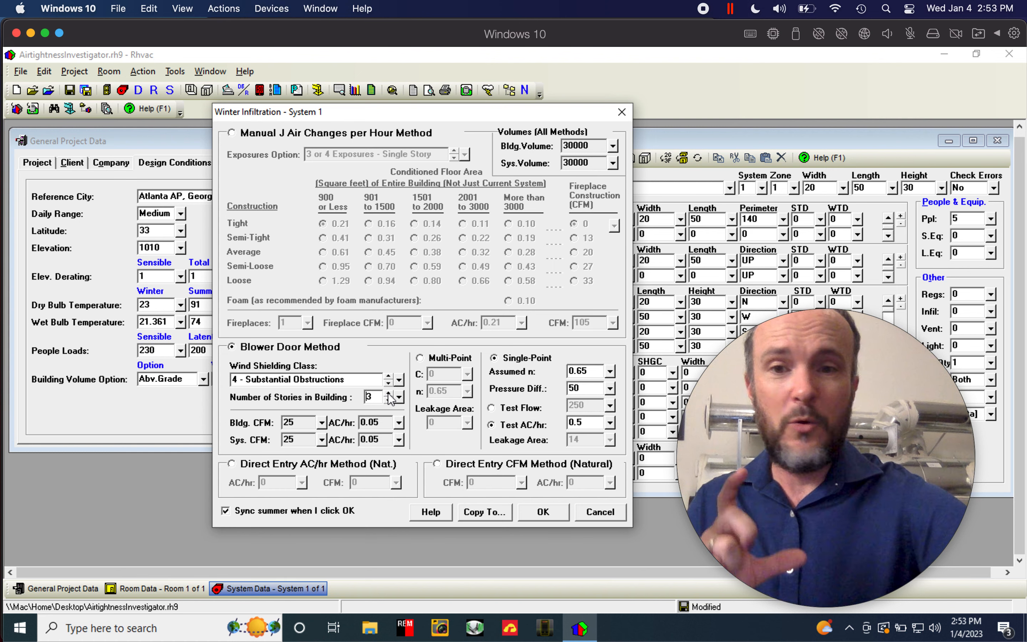
click(397, 400)
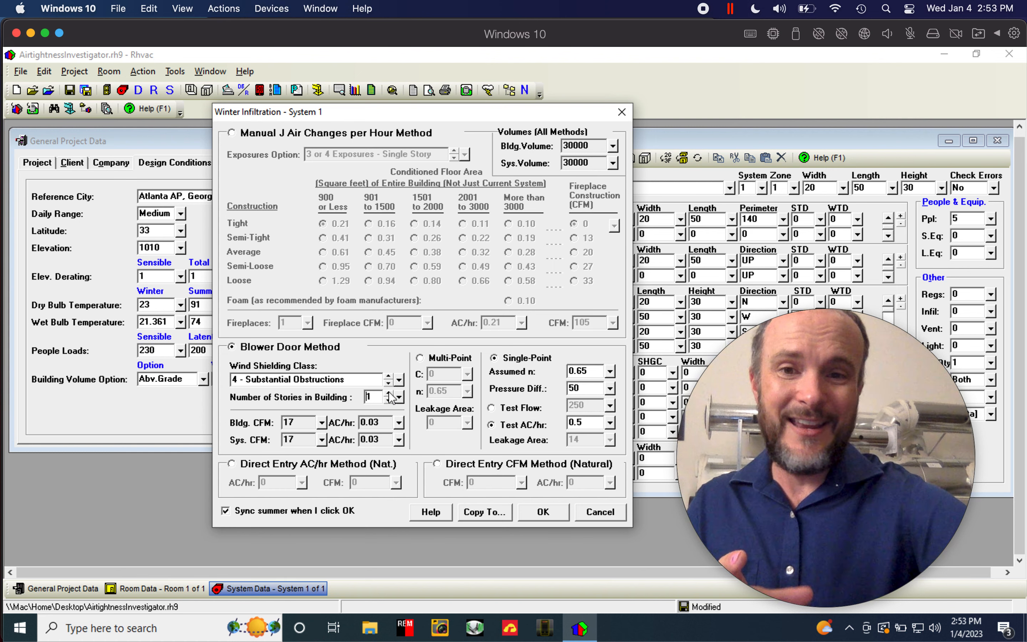
click(392, 393)
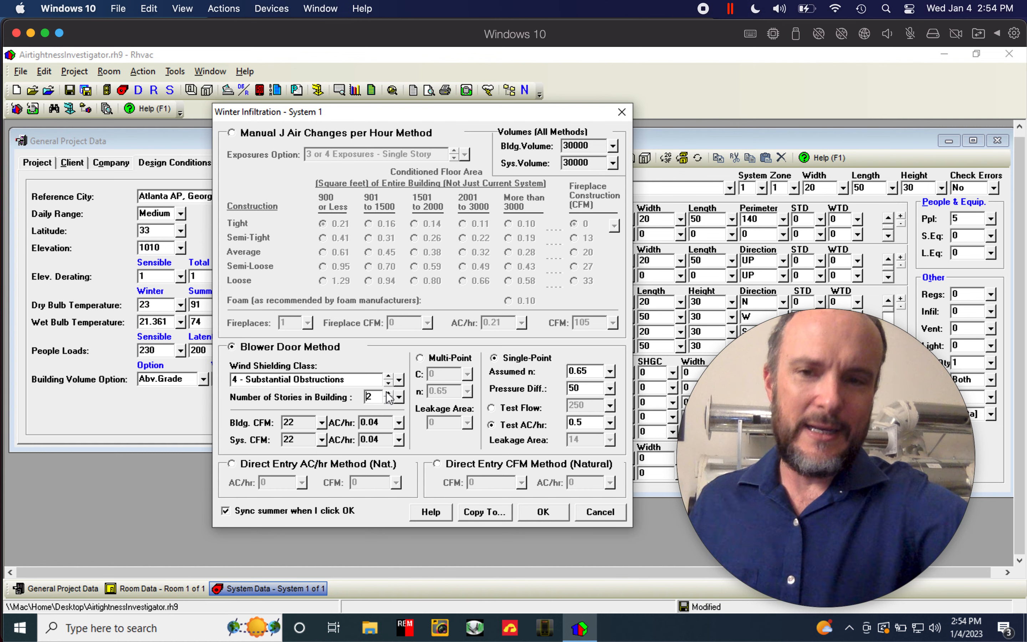
Select the Test AC/hr field, which brings up the Save Reminder prompt
click(581, 389)
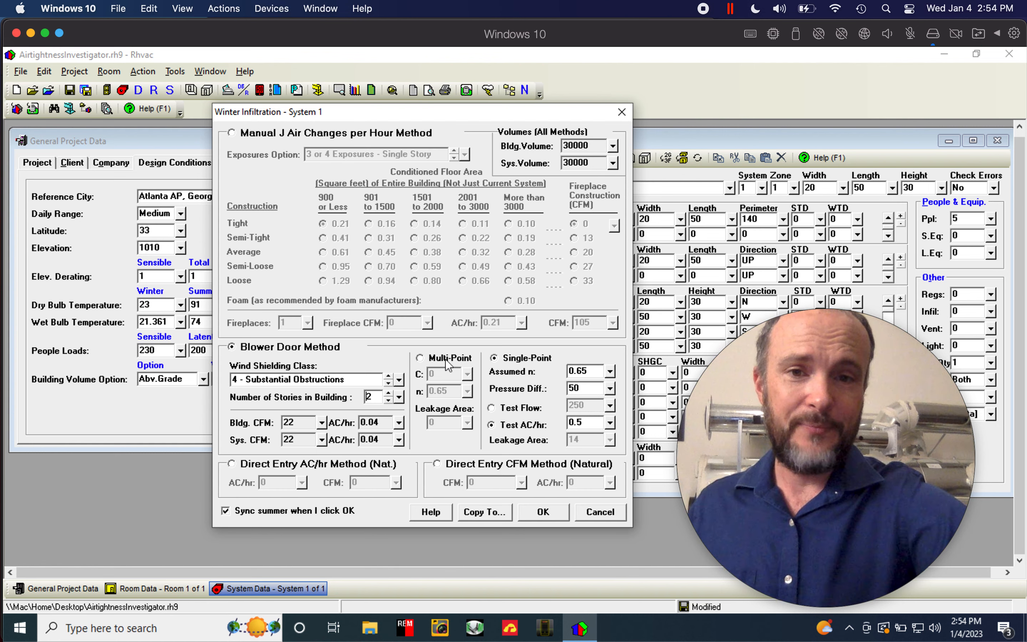
mouse_move(525, 395)
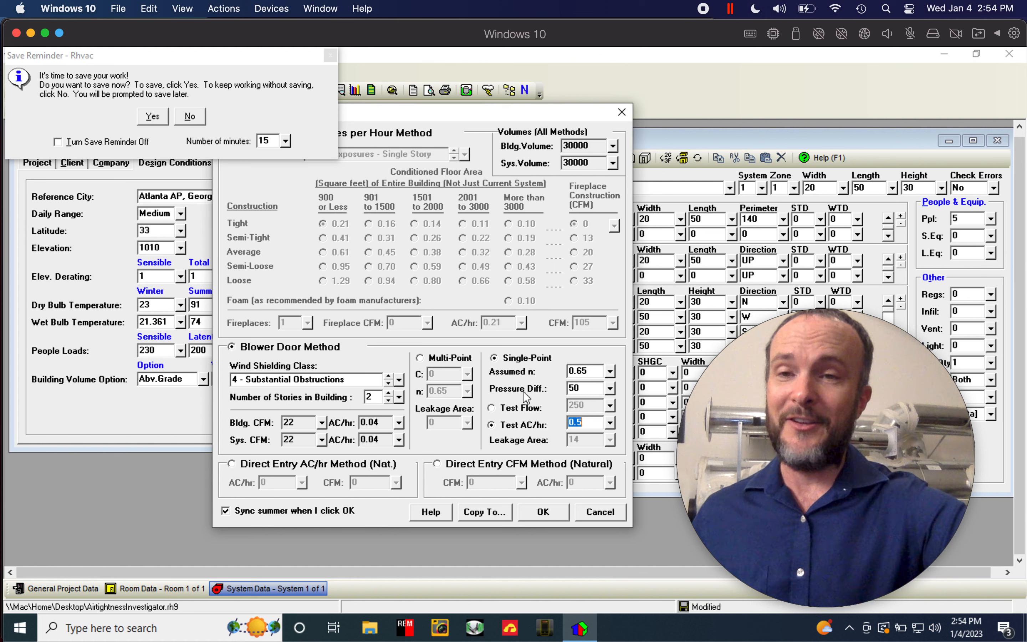
Answer the Save Reminder prompt so the Test AC/hr can be raised to 5
click(189, 117)
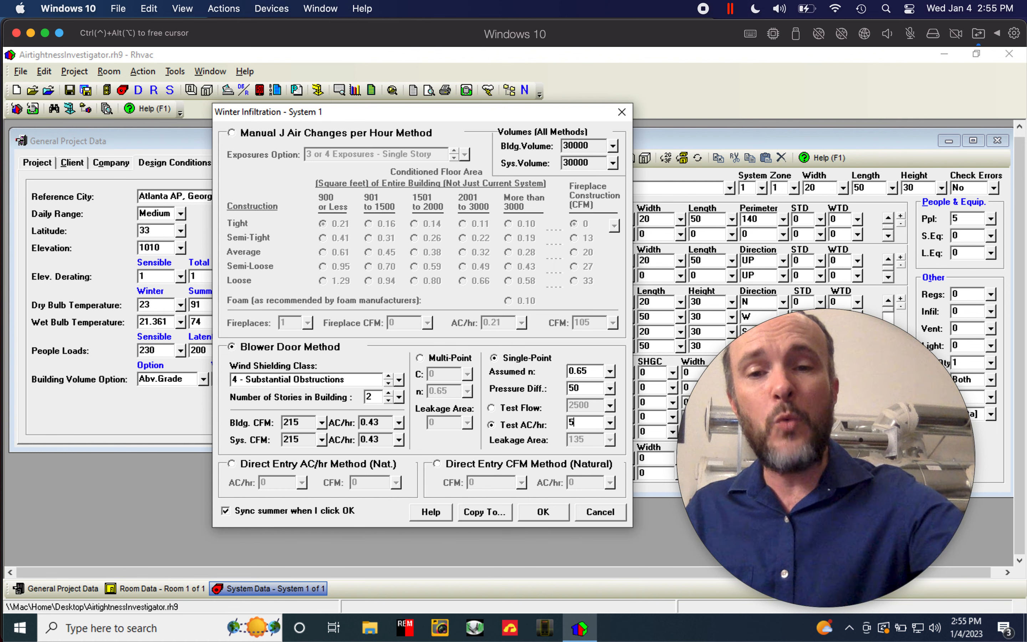
Enter a single-point Test AC/hr result and begin setting the Wind Shielding Class value
text(5.49)
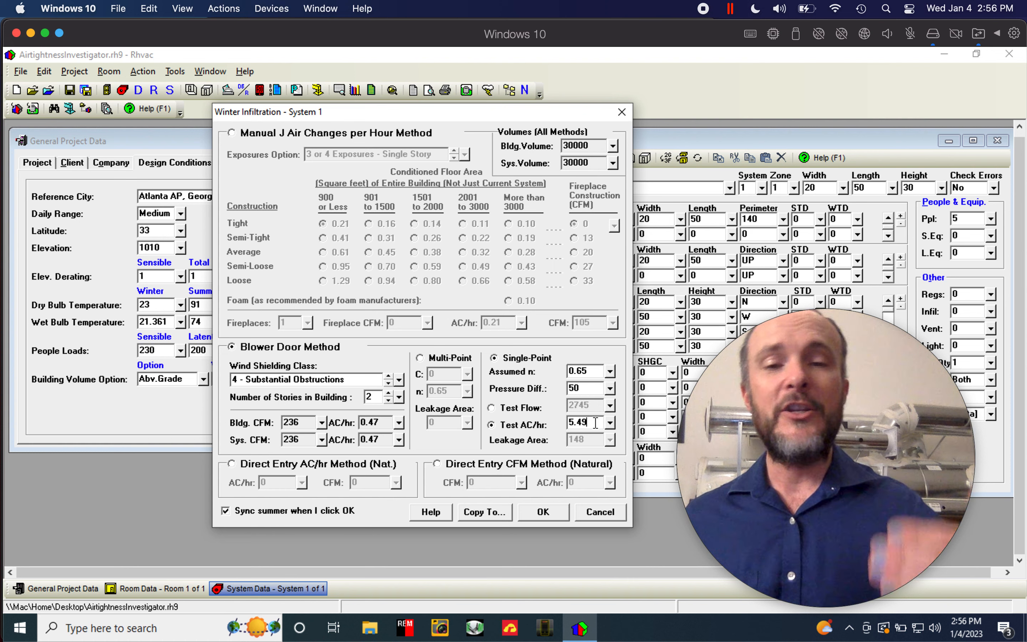
click(491, 407)
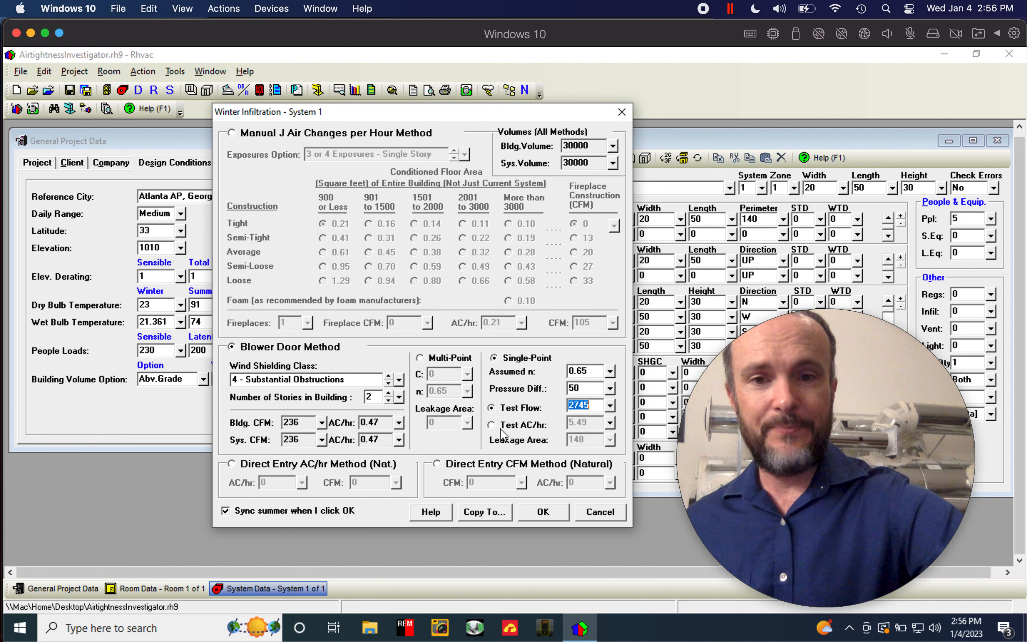
click(499, 424)
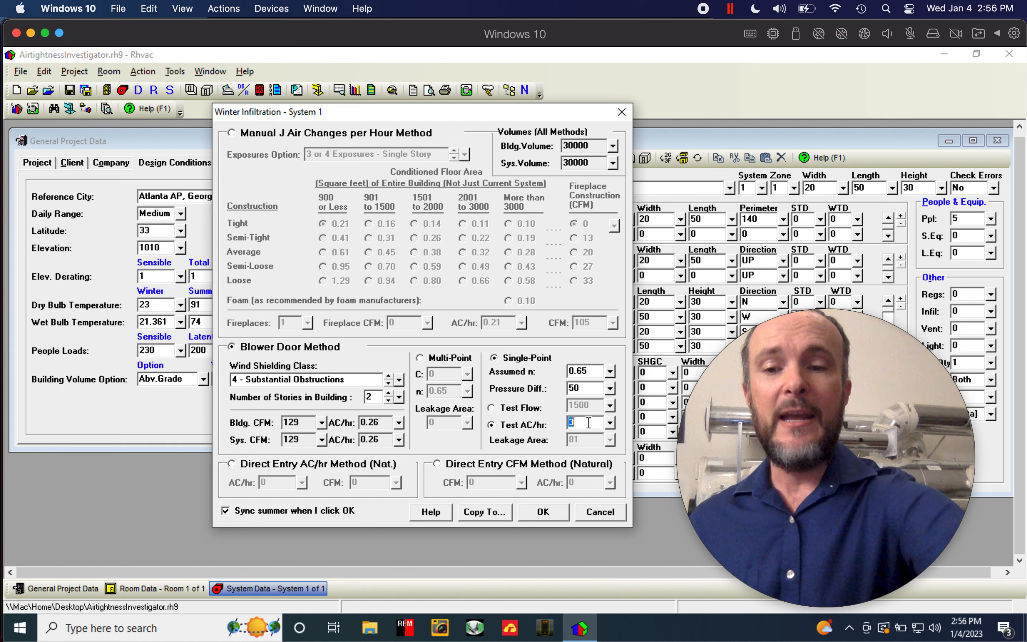
text(1)
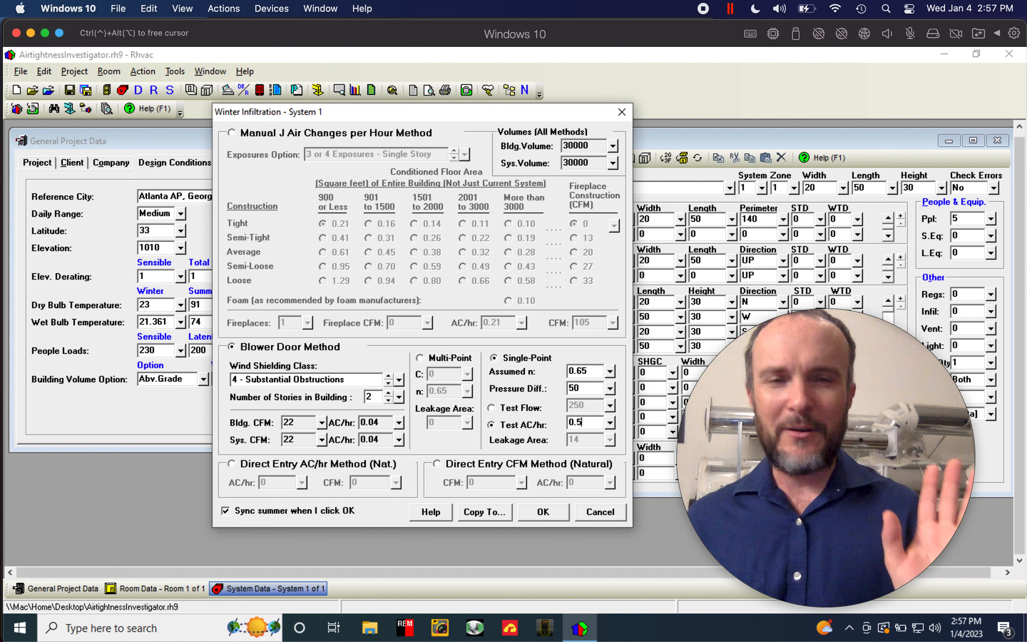
mouse_move(346, 373)
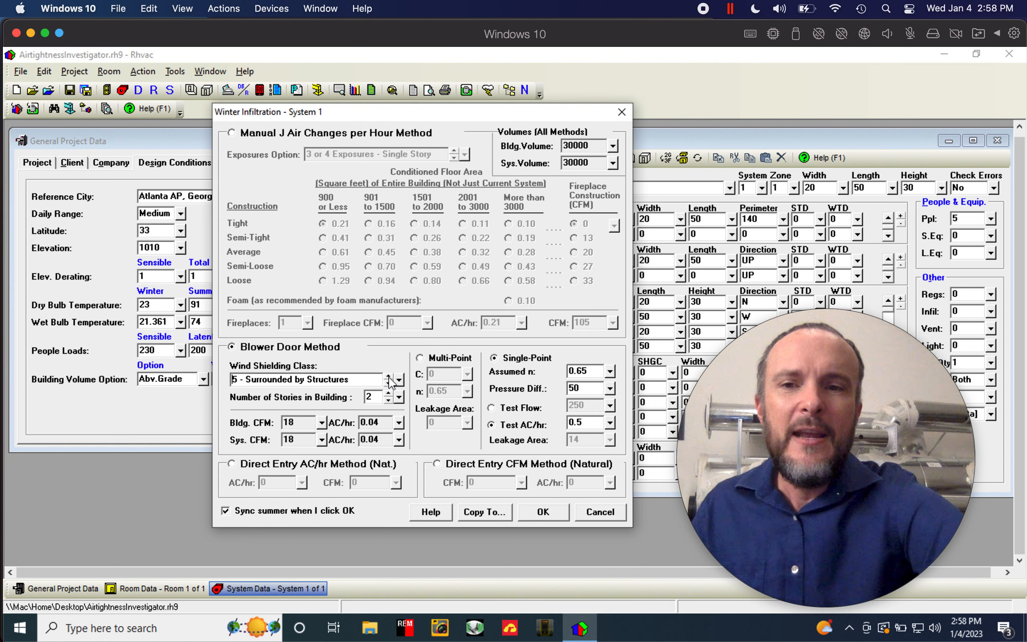
Step Wind Shielding Class down to No Obstructions, then back up to 4 - Substantial Obstructions (22 CFM)
click(397, 383)
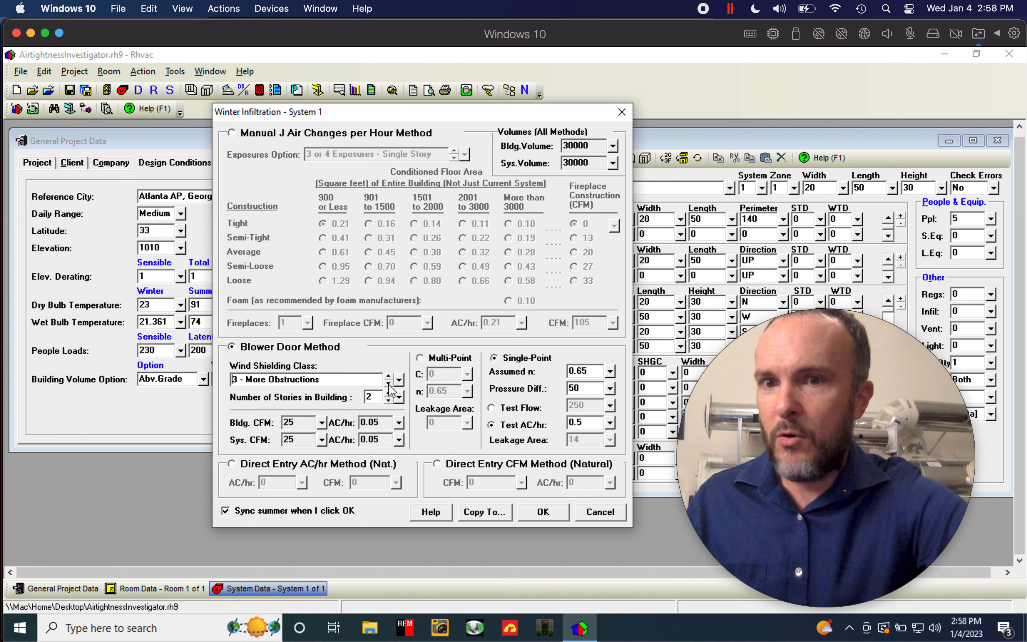
click(389, 379)
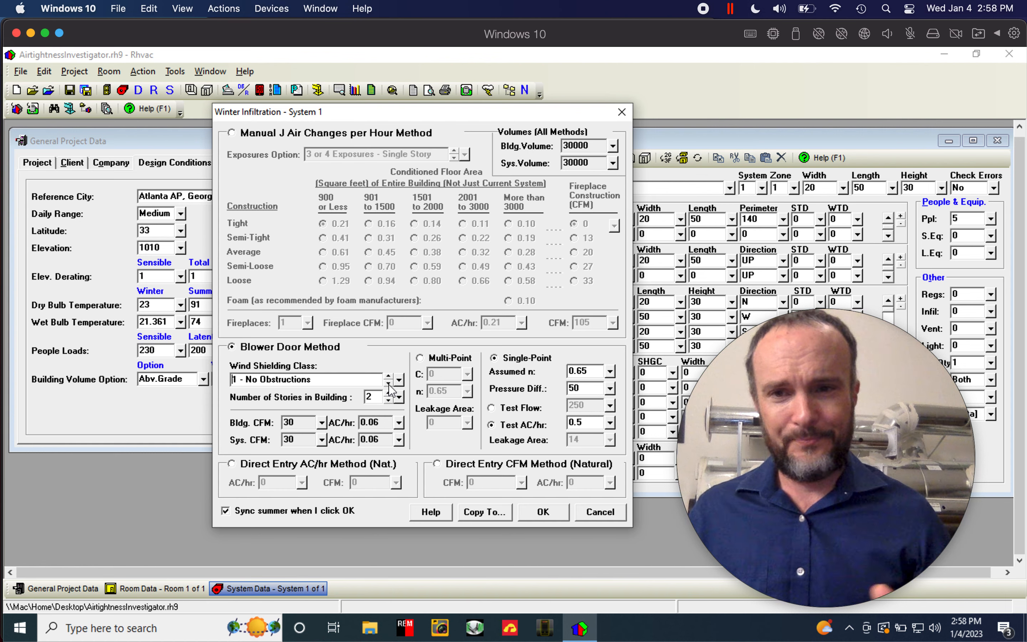
click(393, 375)
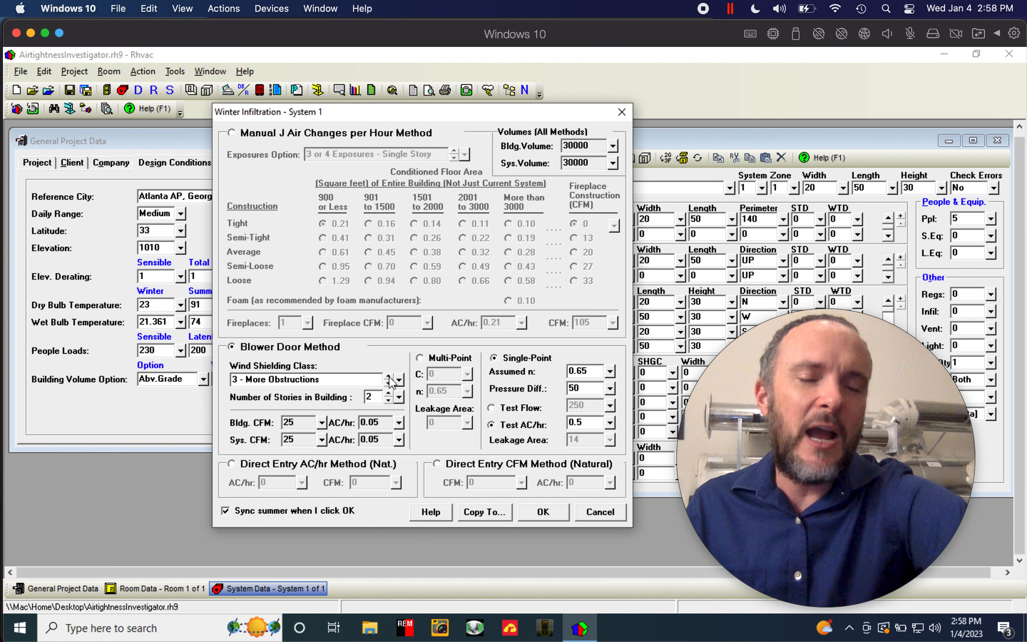
click(394, 376)
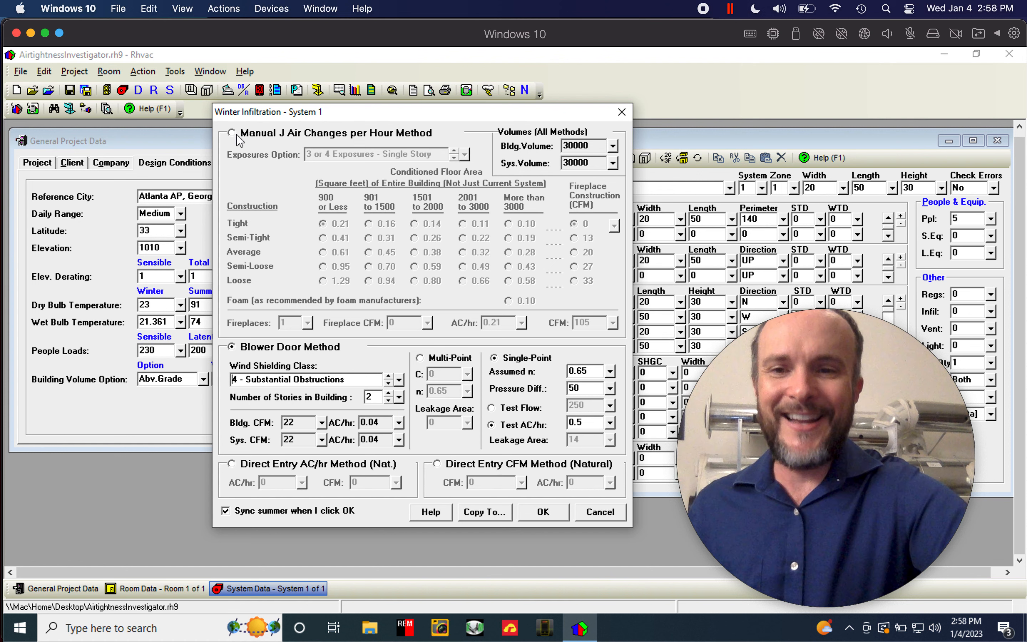
Switch winter infiltration to the Manual J Air Changes per Hour method (Tight 0.21 AC/hr, 105 CFM)
click(233, 133)
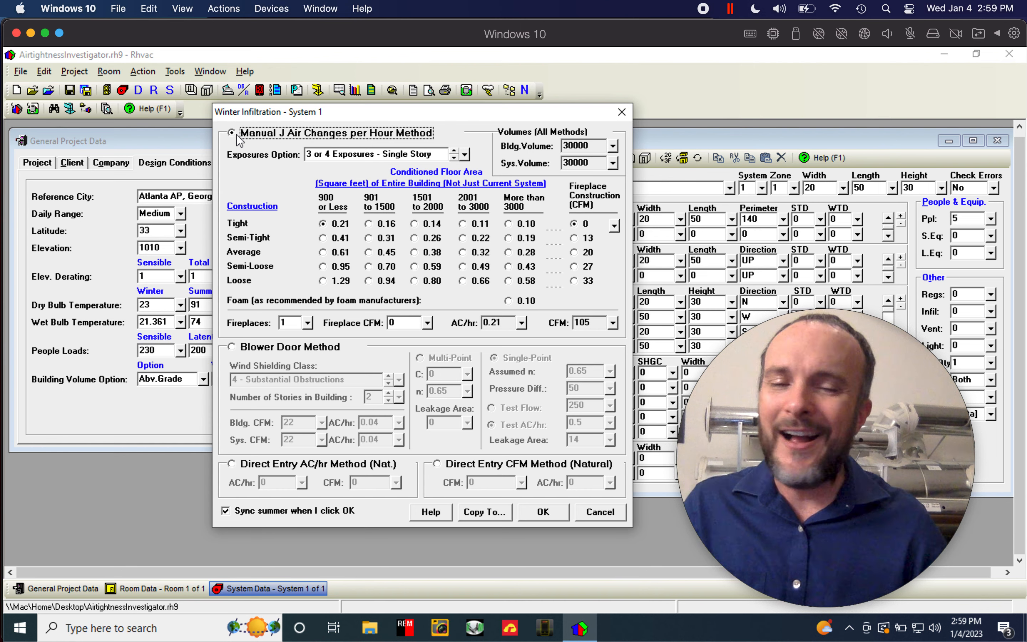
mouse_move(290, 136)
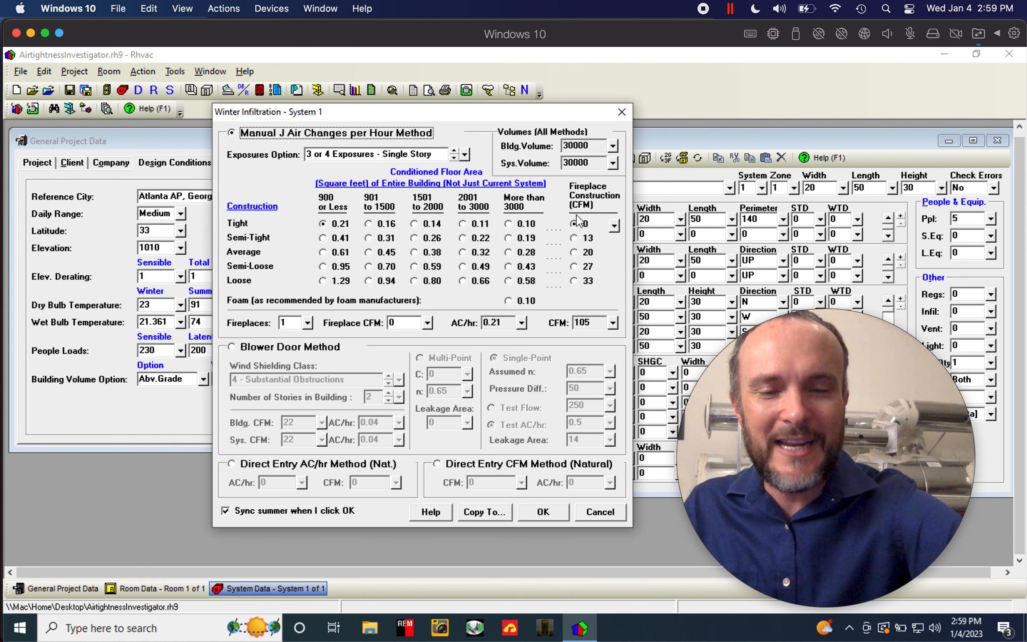
Set two fireplaces, Semi-Tight 0.22 AC/hr for 2001–3000 sq ft, and 13 CFM fireplace construction
click(304, 322)
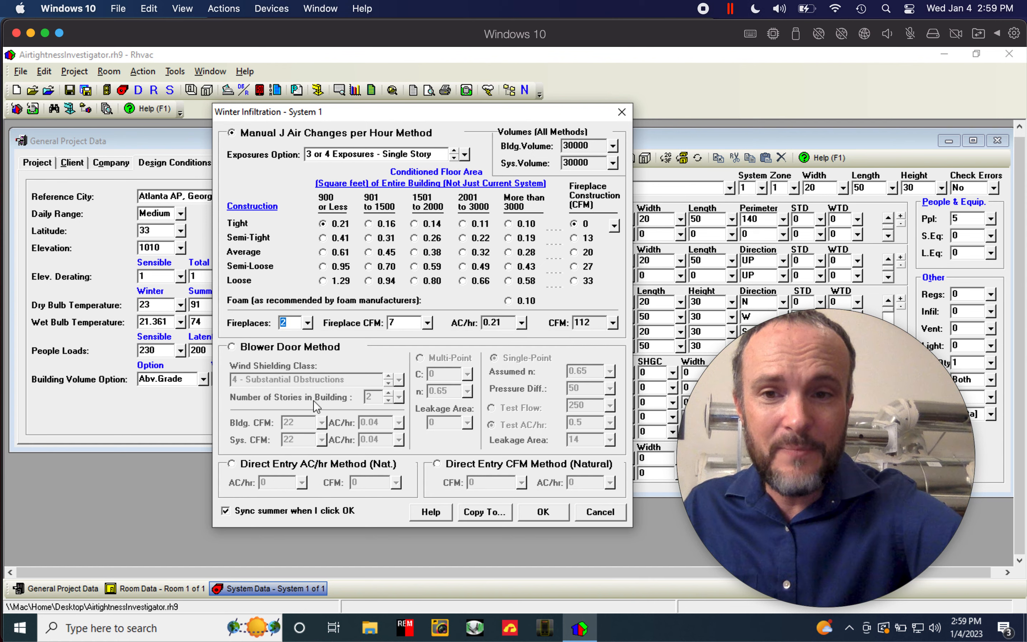
click(309, 323)
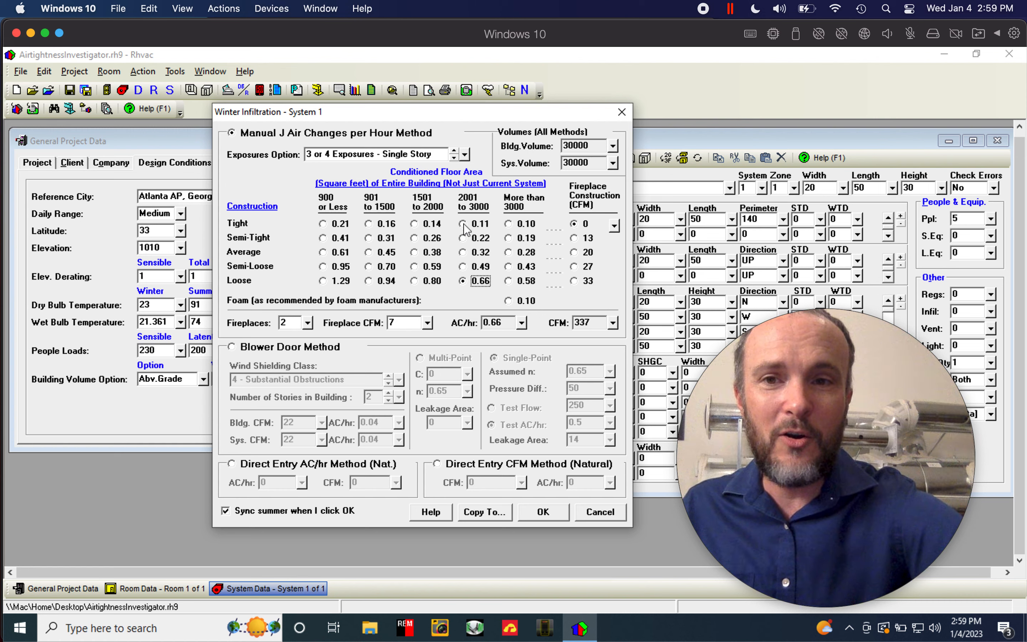
click(465, 223)
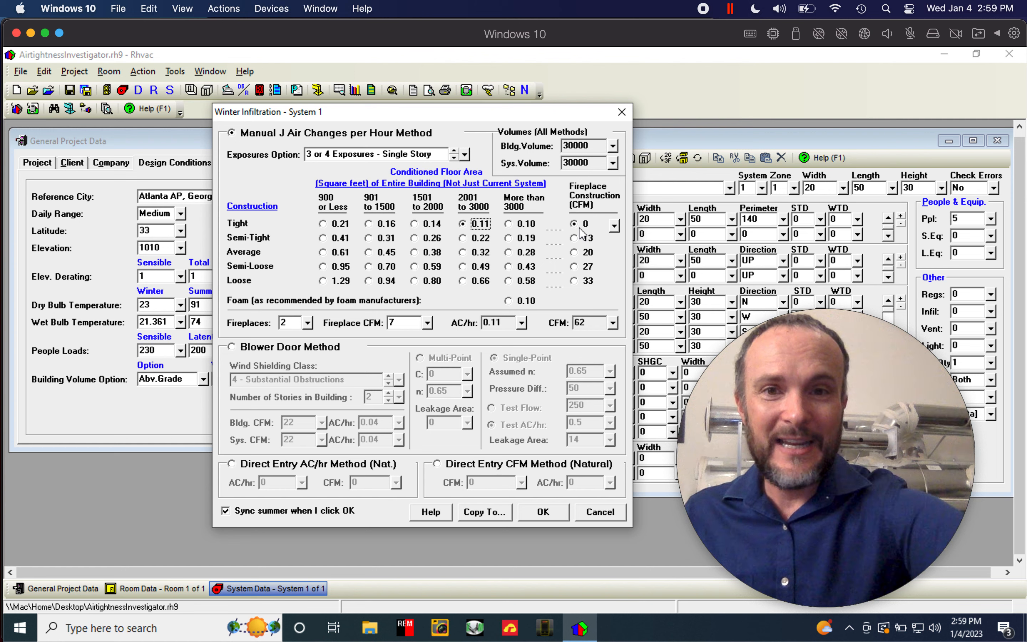
mouse_move(502, 243)
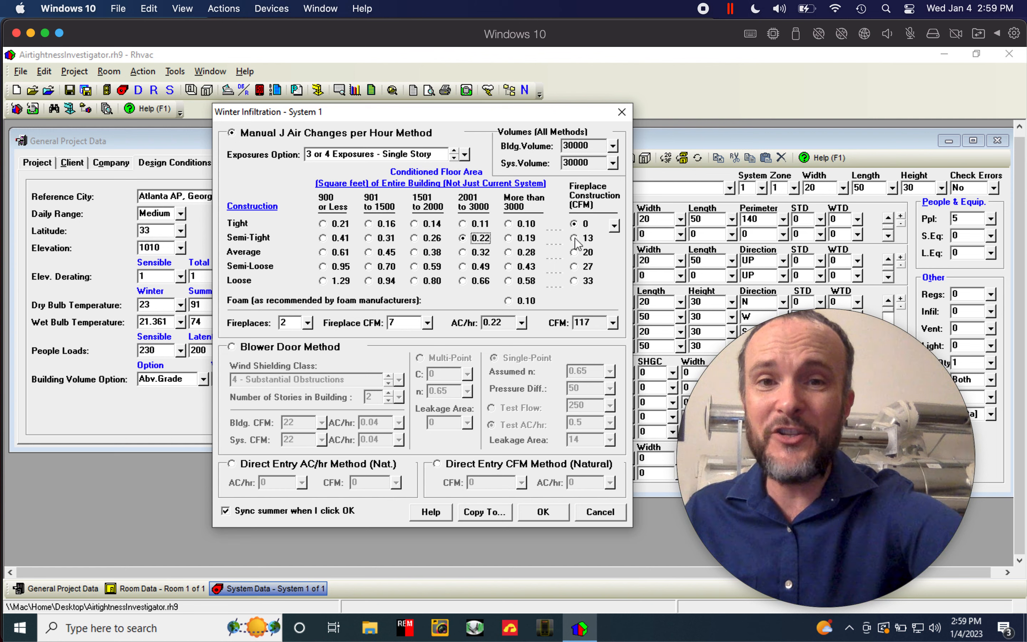
click(575, 237)
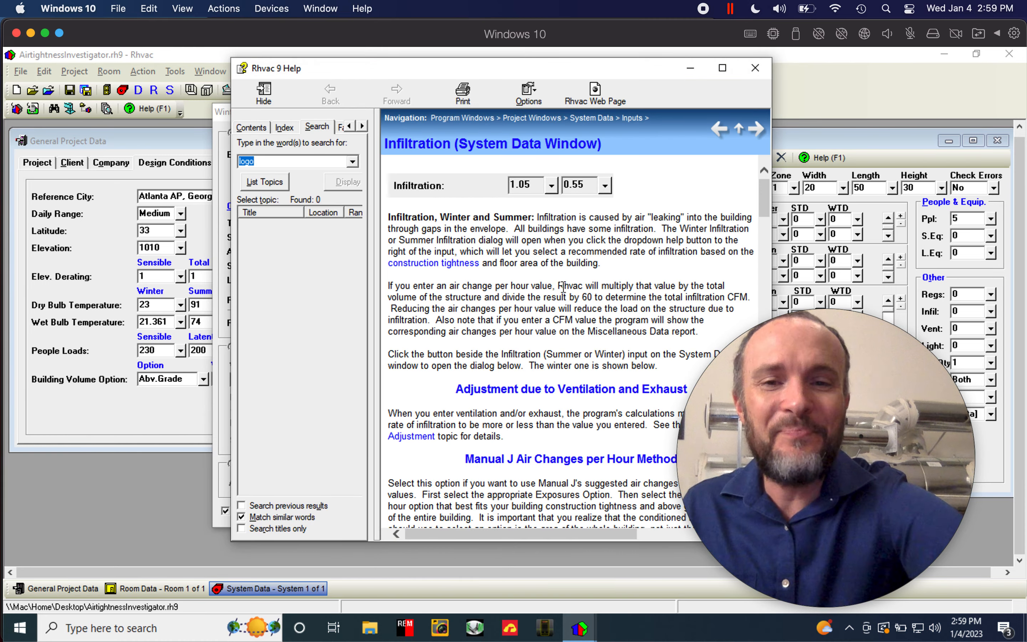
Scroll through the Infiltration help topic on winter and summer settings
scroll(down, 3)
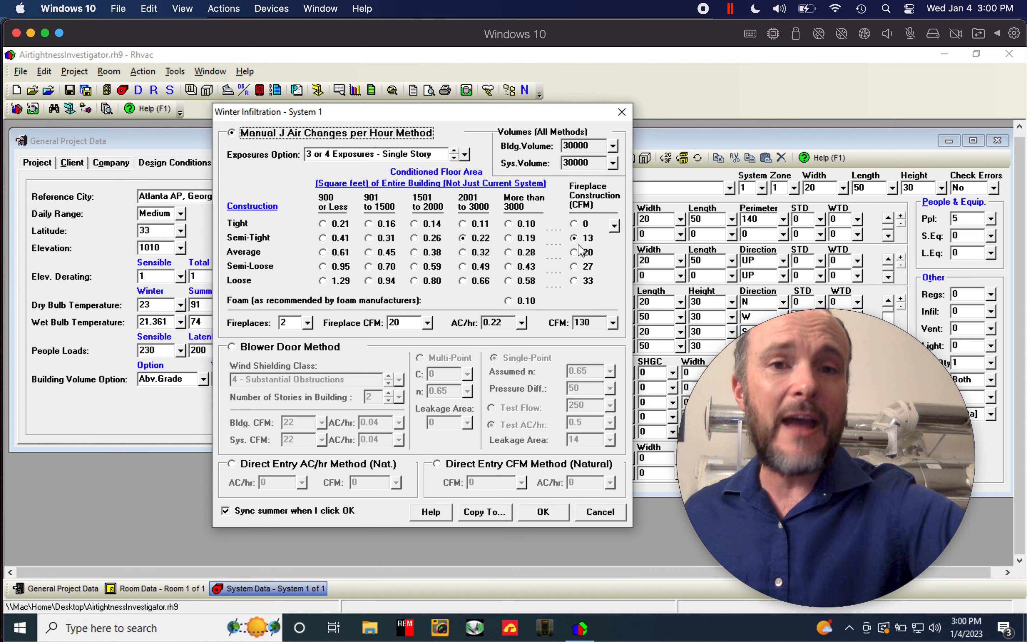
mouse_move(585, 249)
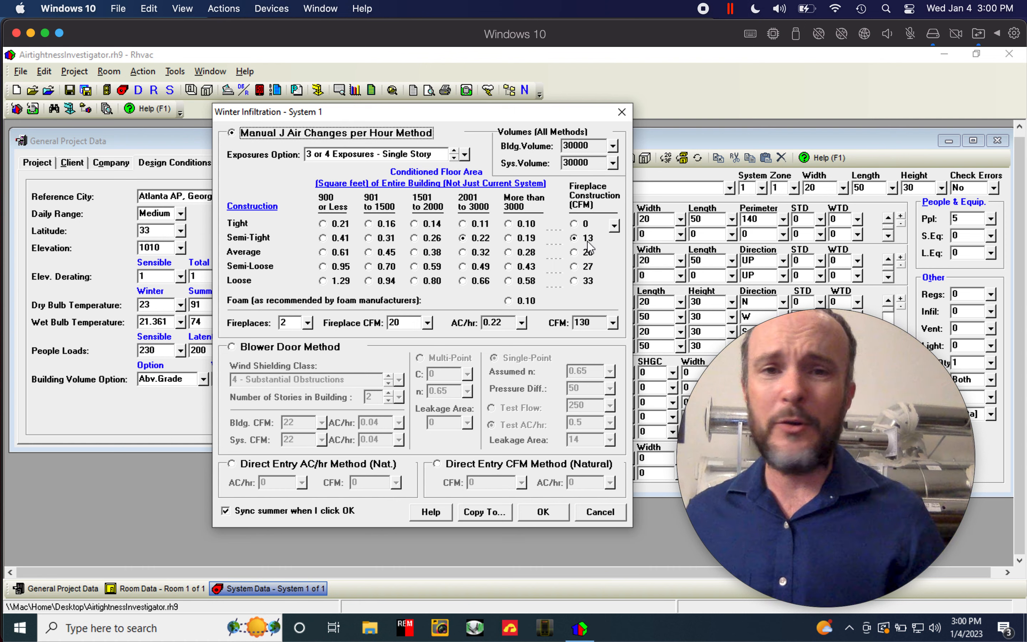